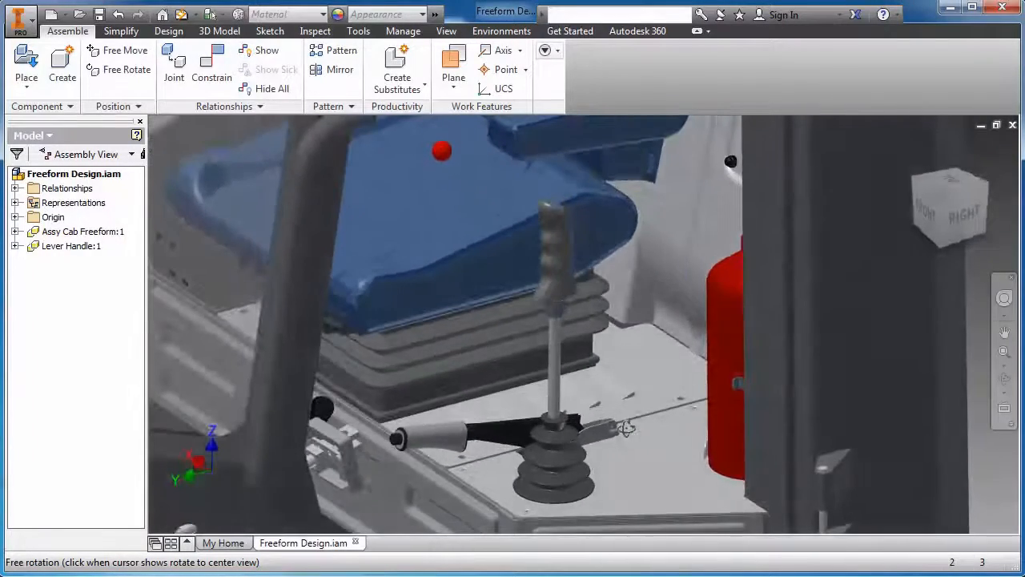
# - Open the Lever Handle:1 part from the cab assembly for editing
pyautogui.moveTo(625, 424); pyautogui.dragTo(625, 433)
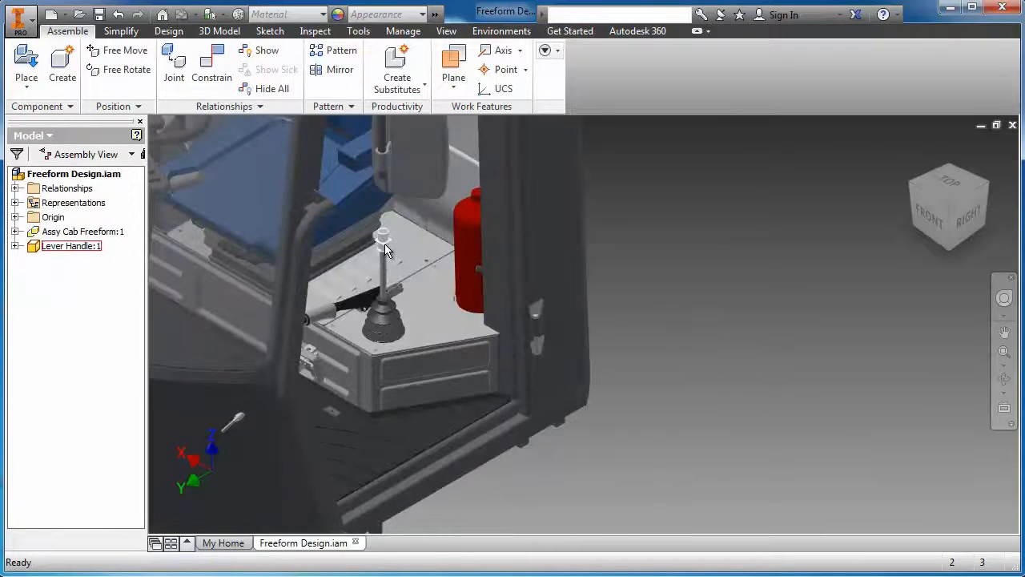
pyautogui.rightClick(383, 240)
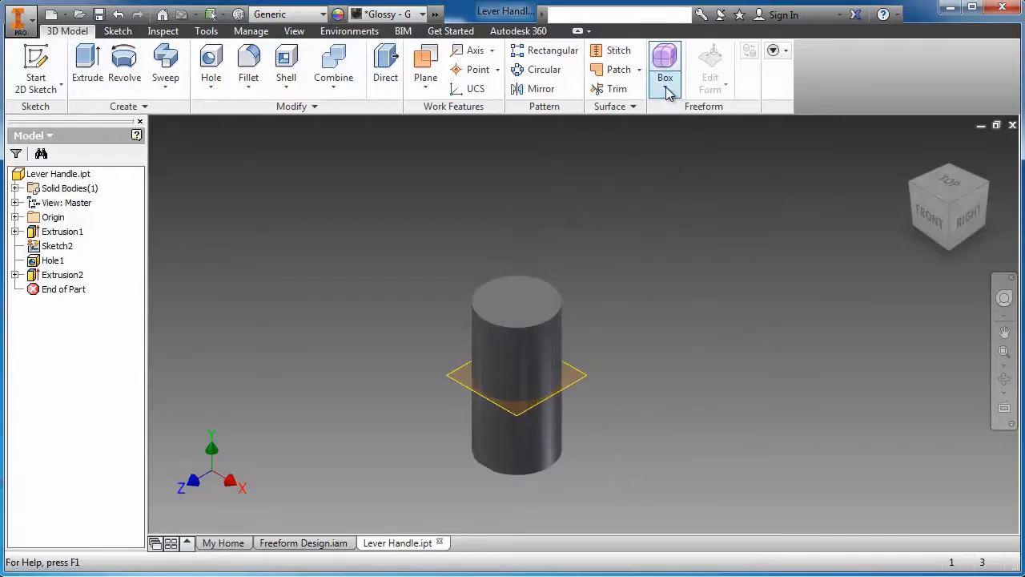
# - Place a freeform cylinder on the work plane around the handle shaft, creating Form1
pyautogui.click(665, 88)
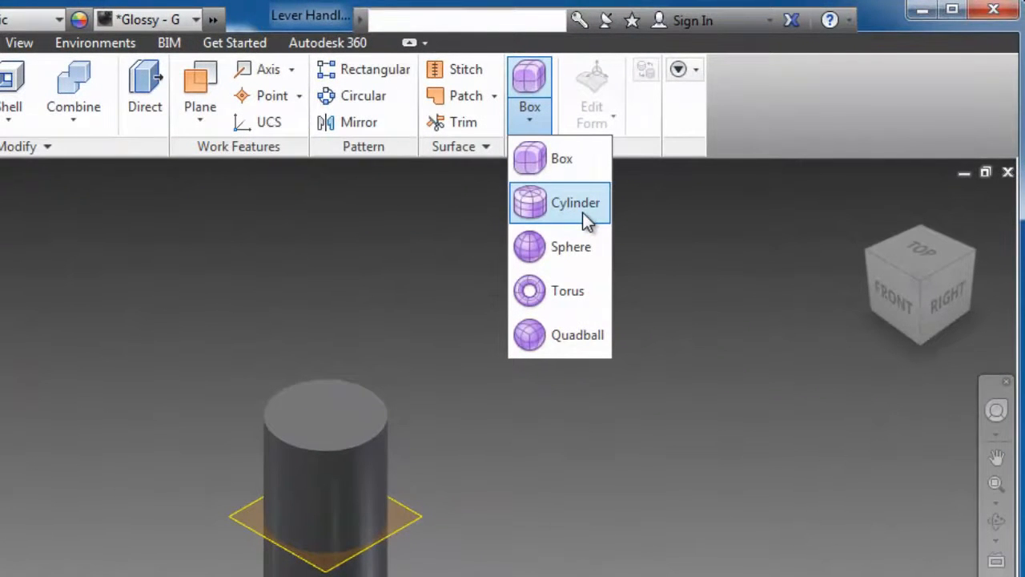
pyautogui.click(575, 202)
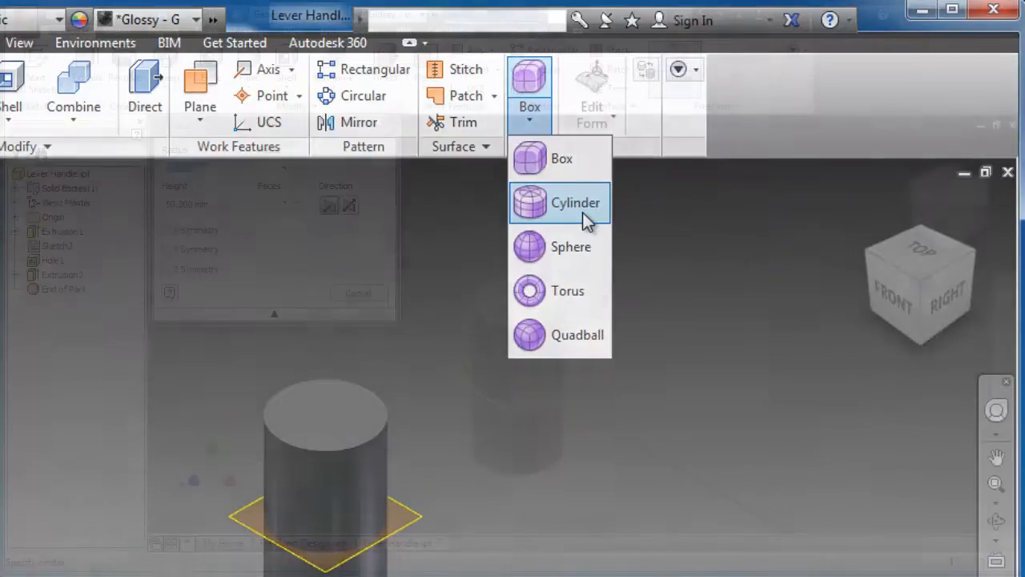
pyautogui.click(575, 202)
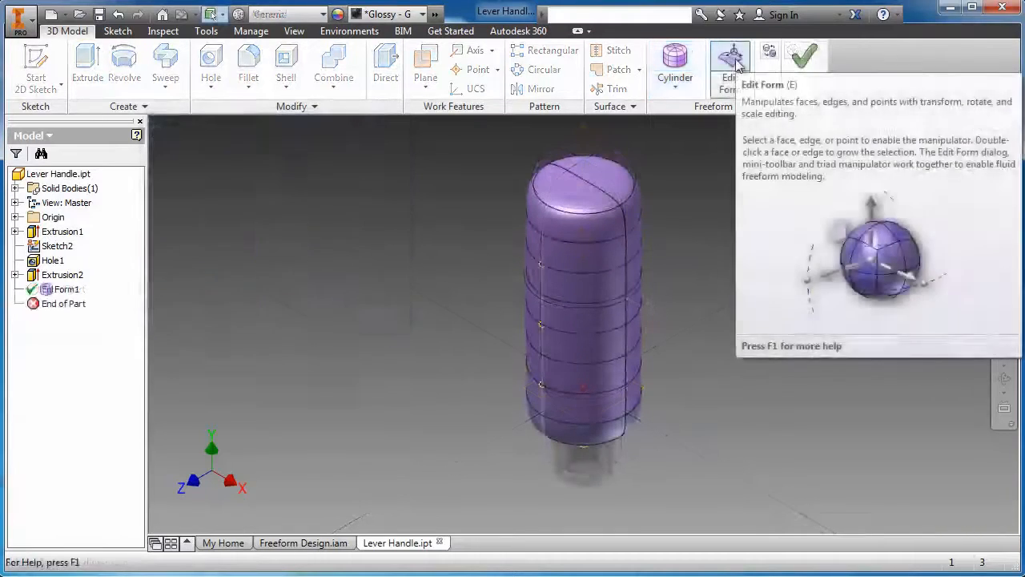
pyautogui.click(730, 69)
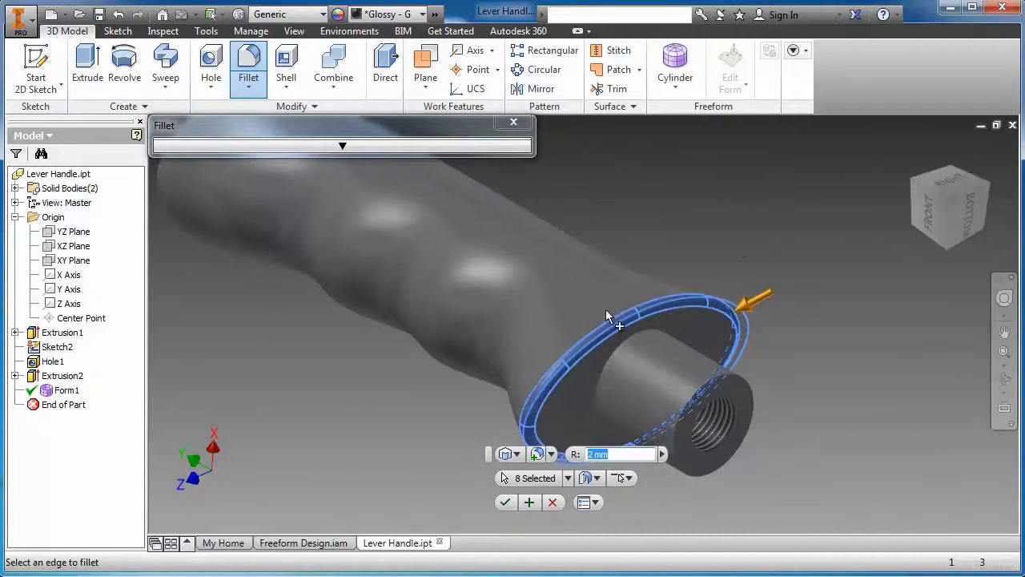
# - Apply the 2 mm base-edge fillet and view the handle in Freeform Design.iam
pyautogui.click(504, 502)
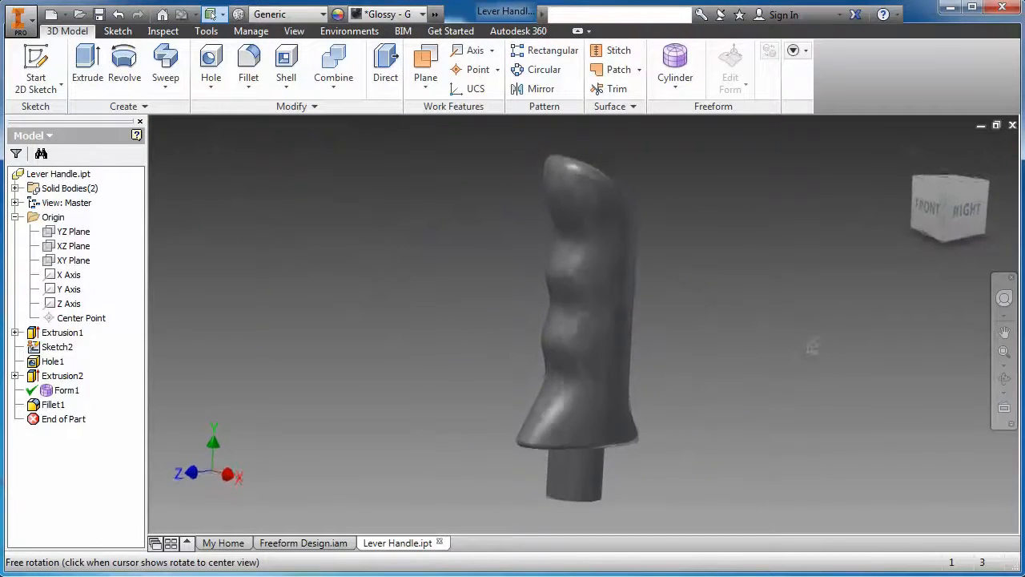
pyautogui.click(304, 542)
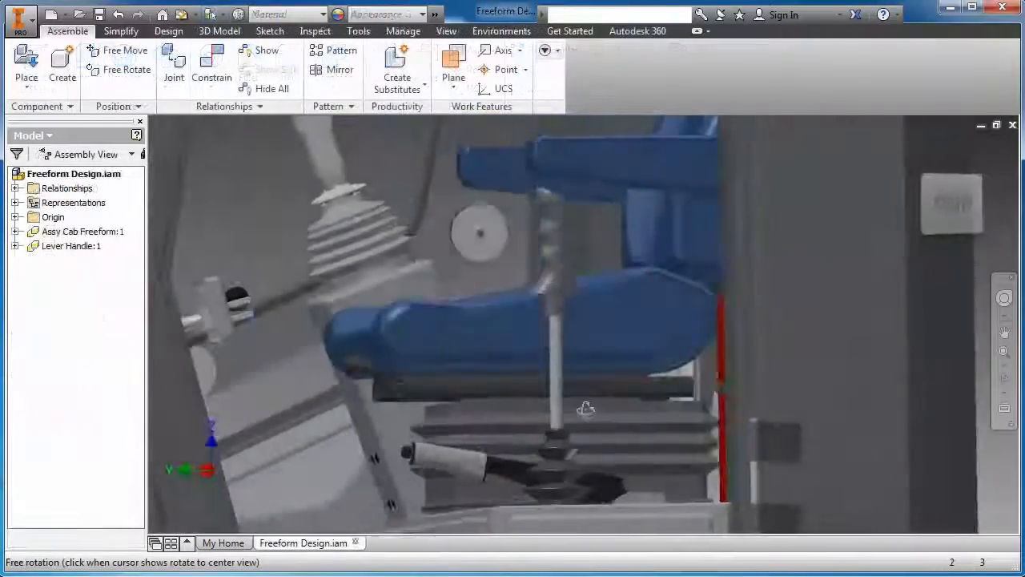
pyautogui.moveTo(585, 409); pyautogui.dragTo(623, 425)
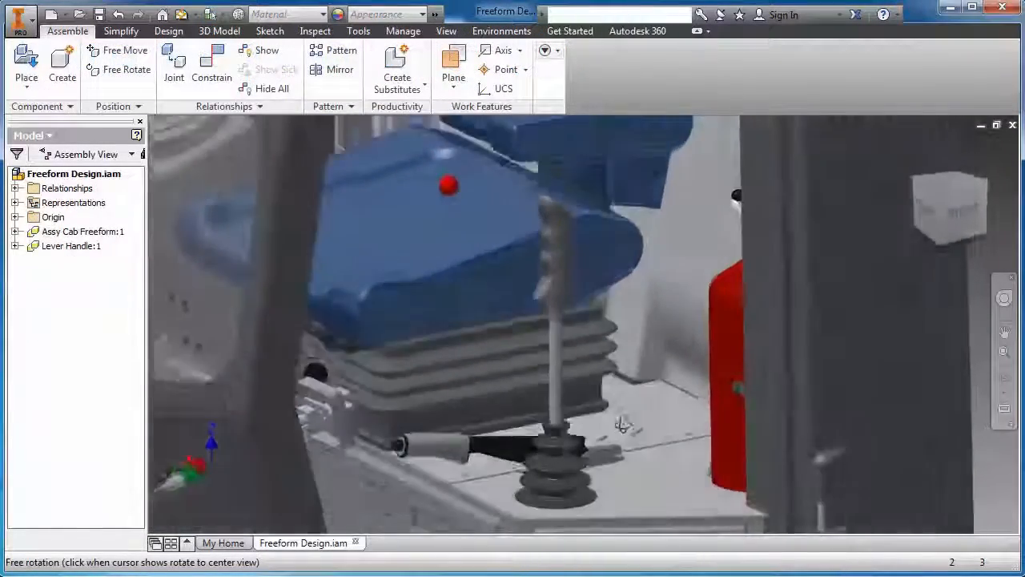